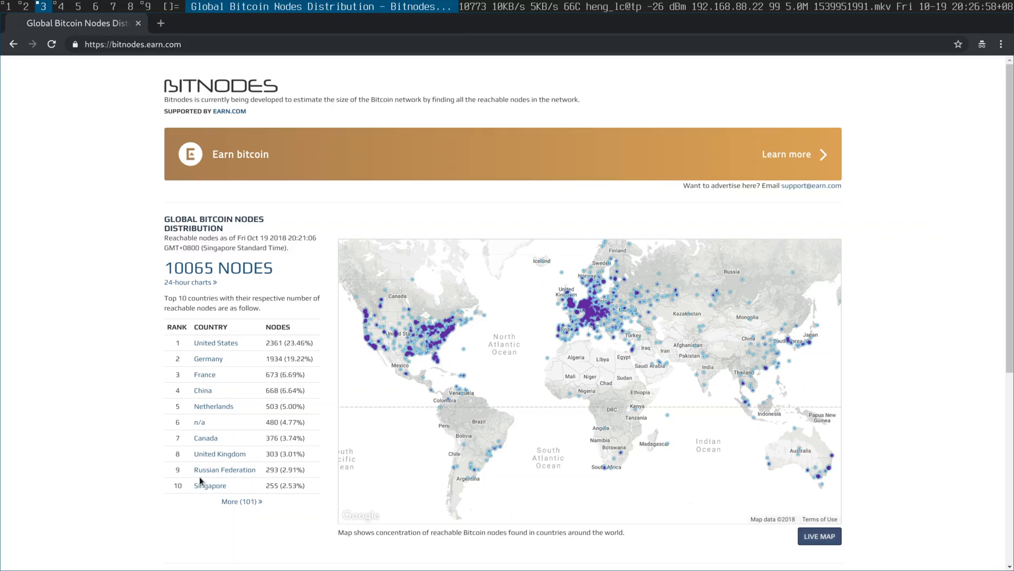
Show the Singapore snapshot with its 255 reachable nodes' addresses, agents and networks.
left_click(210, 485)
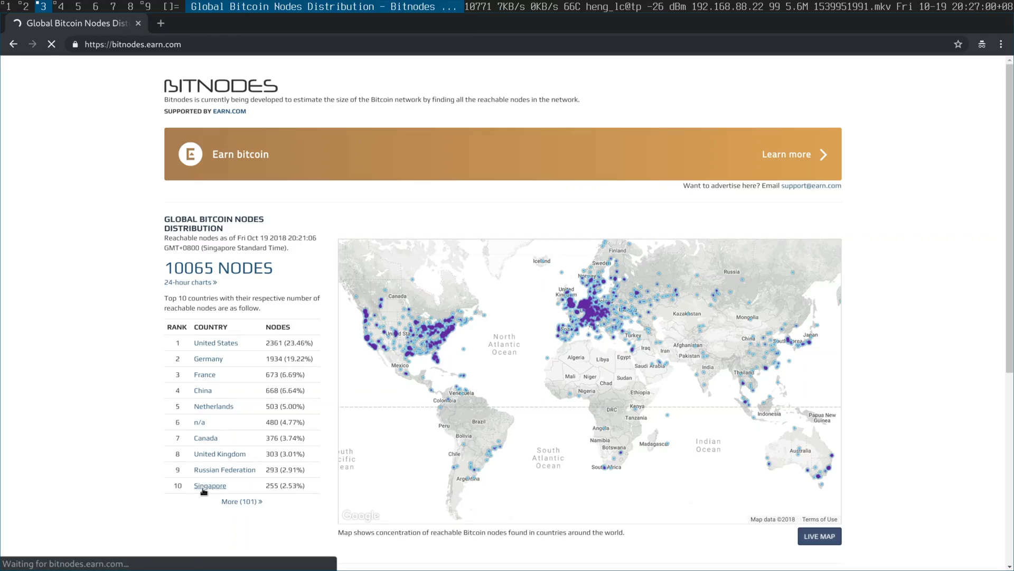
left_click(209, 485)
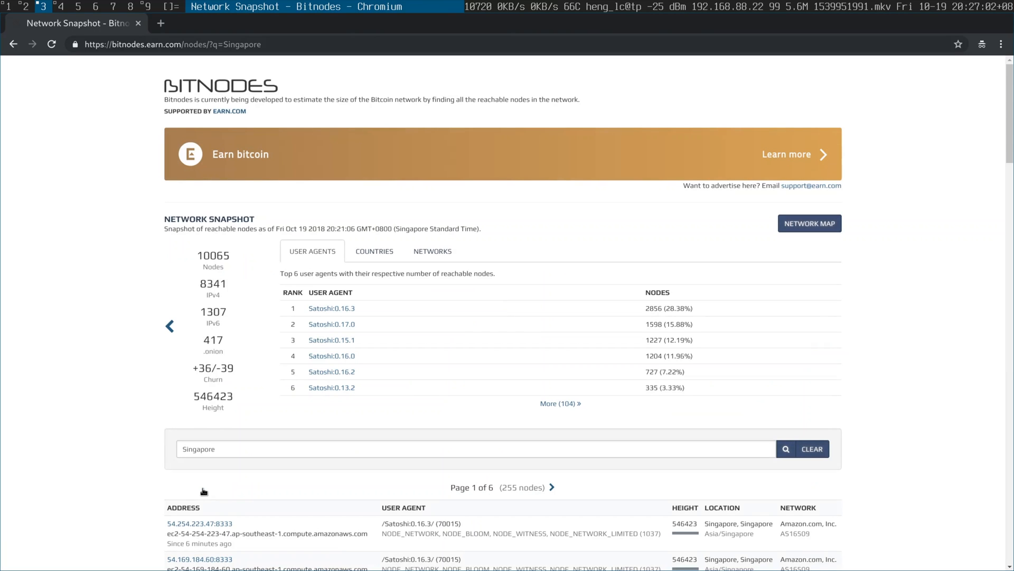
scroll("down", 3)
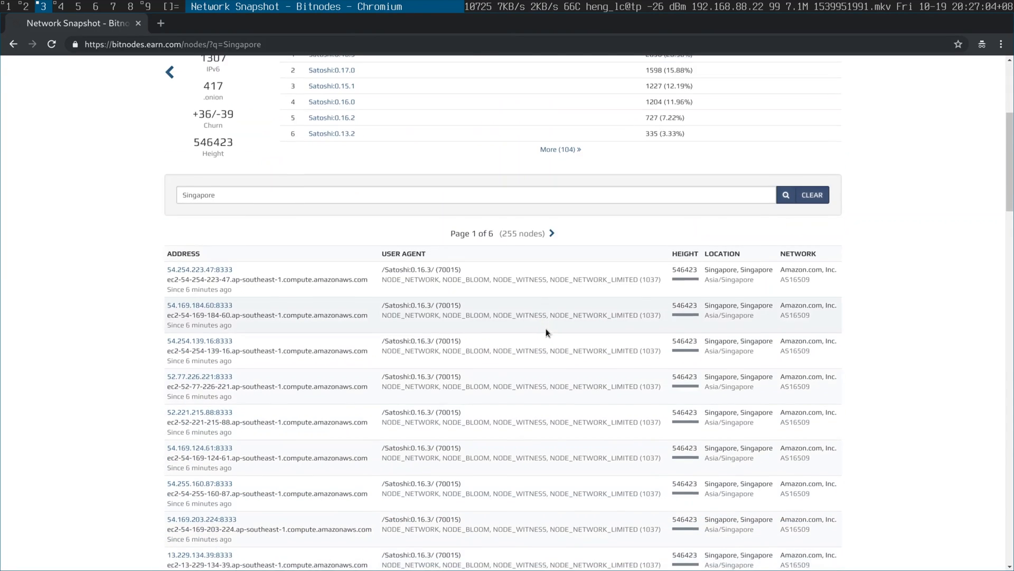